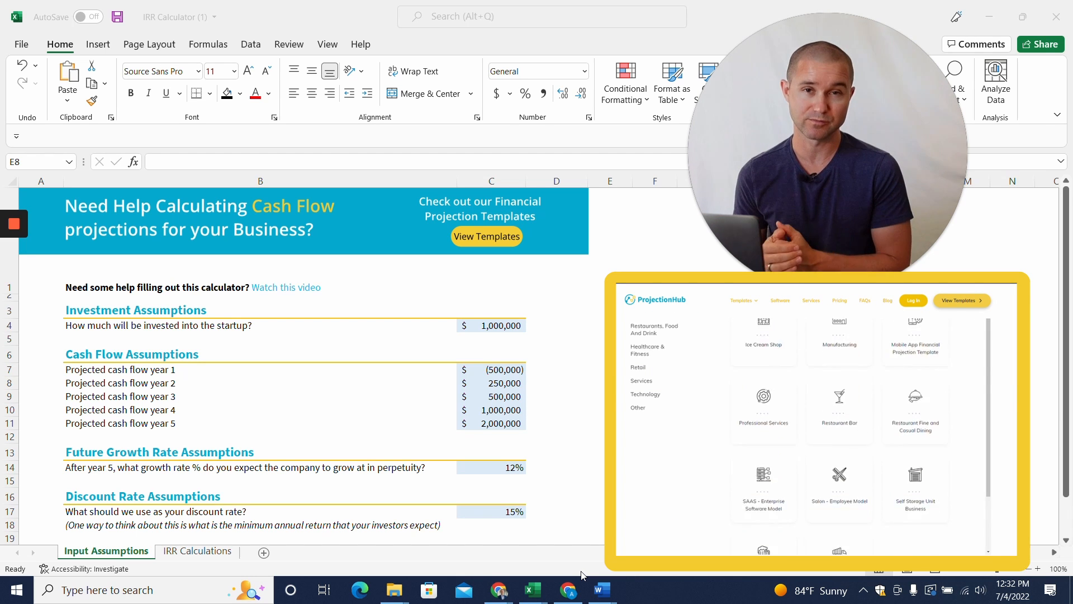
Review the startup investment, cash flow and growth rate inputs, then view the IRR Calculations sheet
{"action": "left_click", "coordinate": [653, 330]}
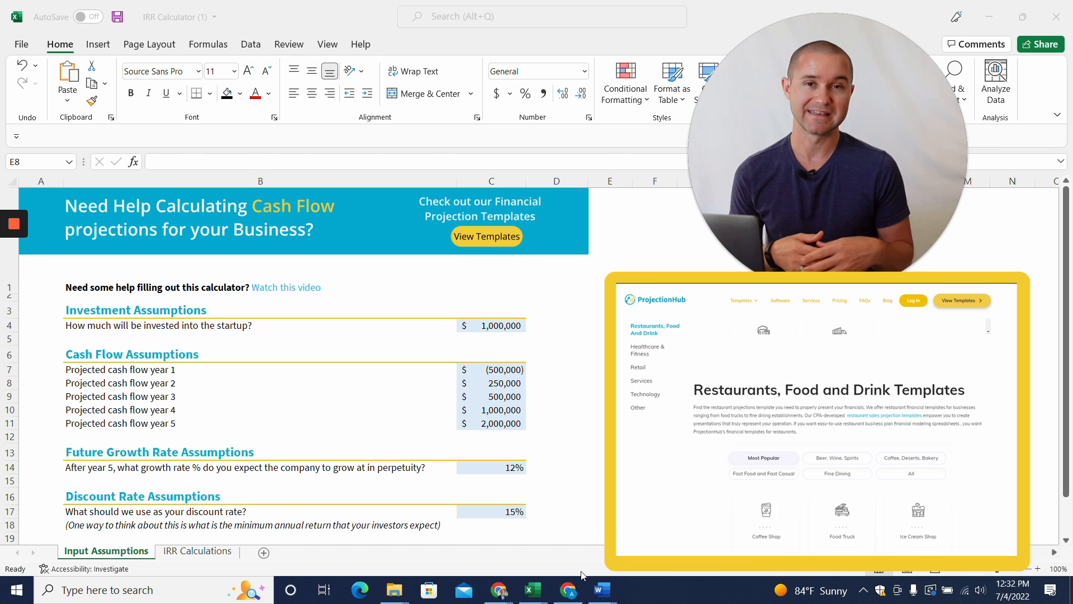
{"action": "scroll", "scroll_direction": "down", "scroll_amount": 3}
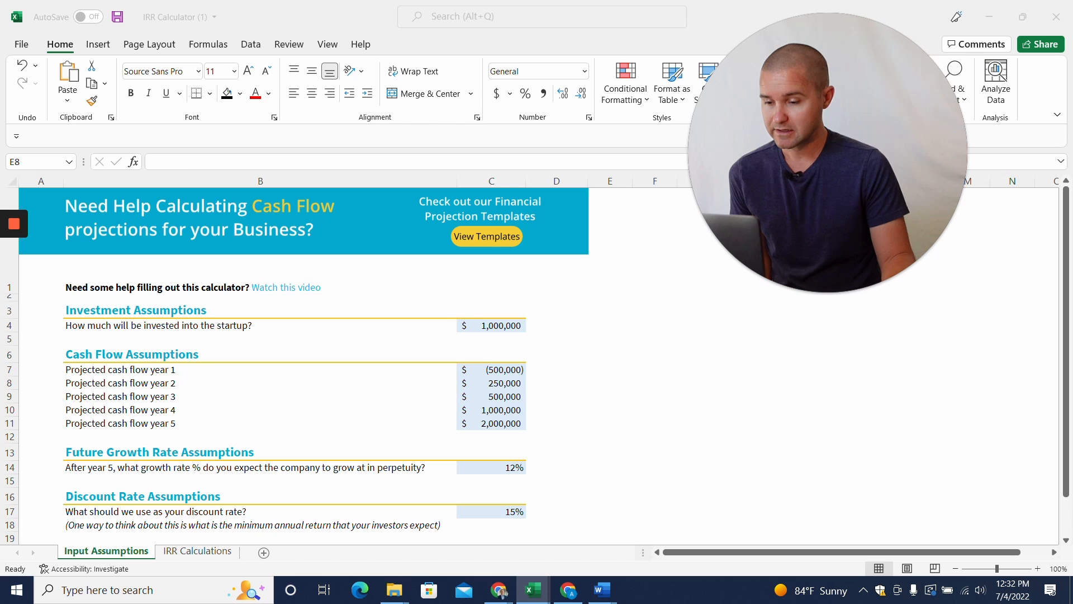
{"action": "left_click", "coordinate": [491, 326]}
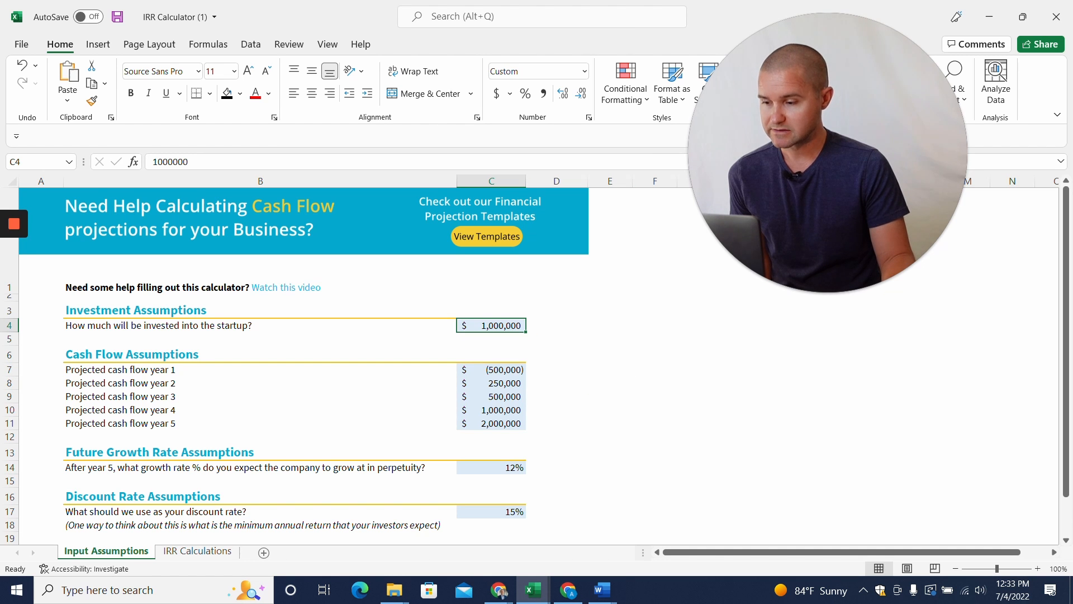
{"action": "left_click", "coordinate": [491, 369]}
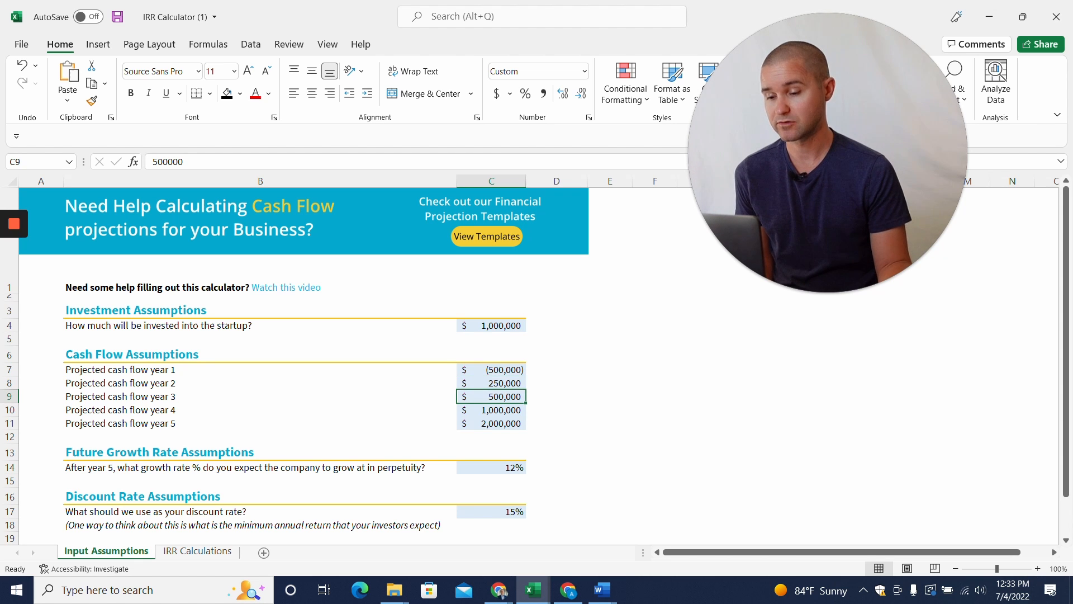
{"action": "left_click", "coordinate": [491, 423]}
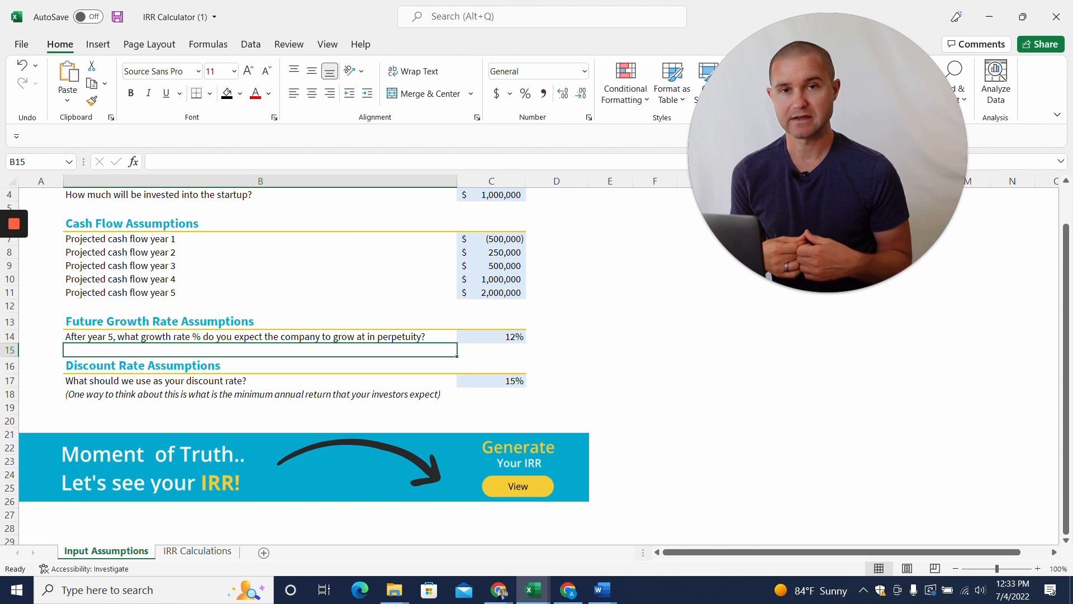
{"action": "left_click", "coordinate": [491, 336]}
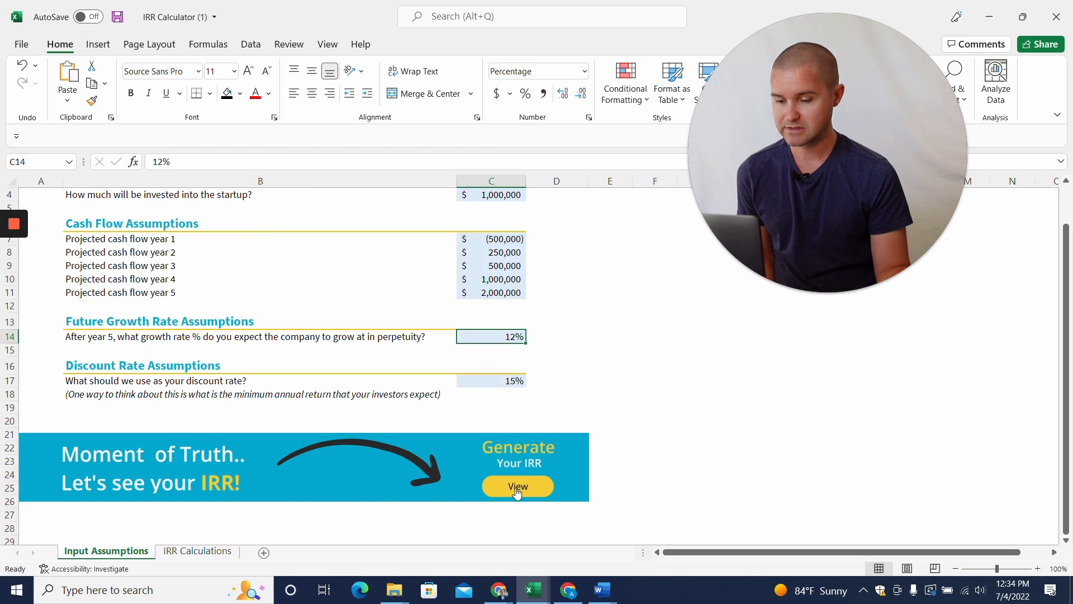
{"action": "left_click", "coordinate": [518, 485]}
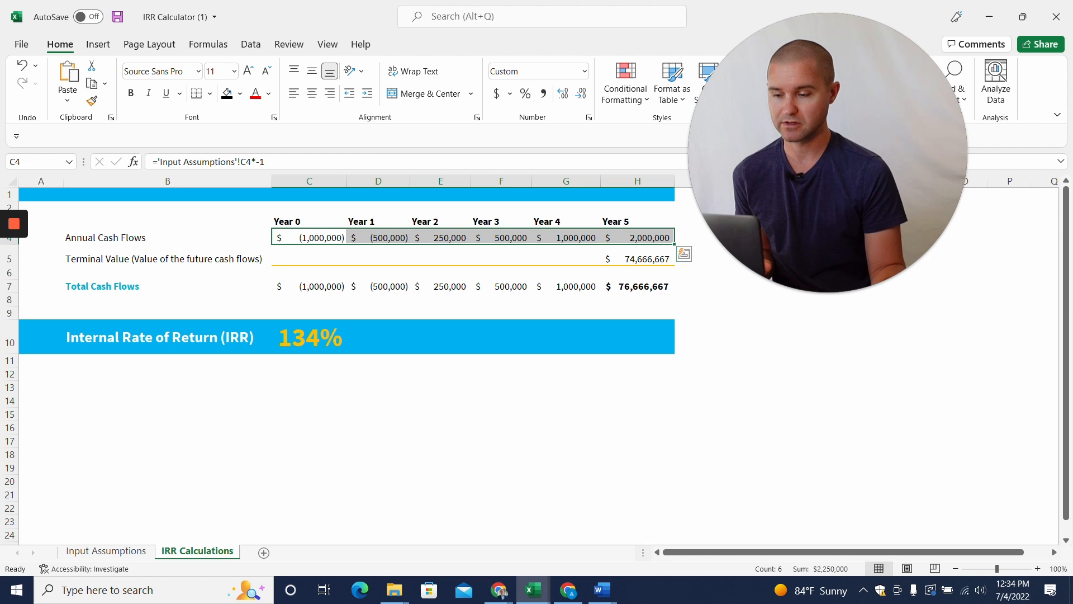
{"action": "left_click", "coordinate": [309, 337]}
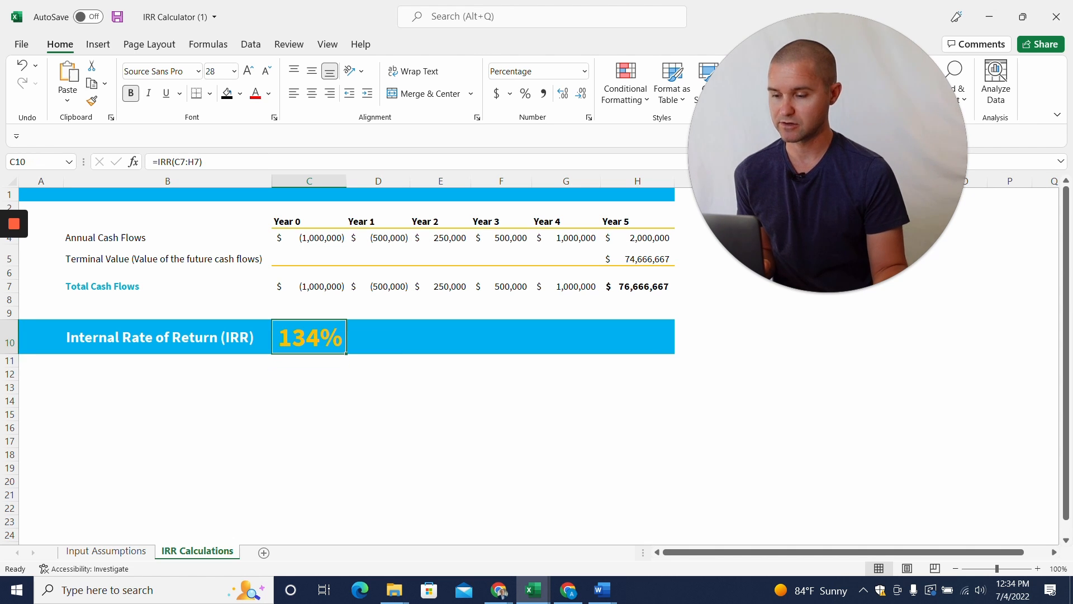
{"action": "double_click", "coordinate": [309, 336]}
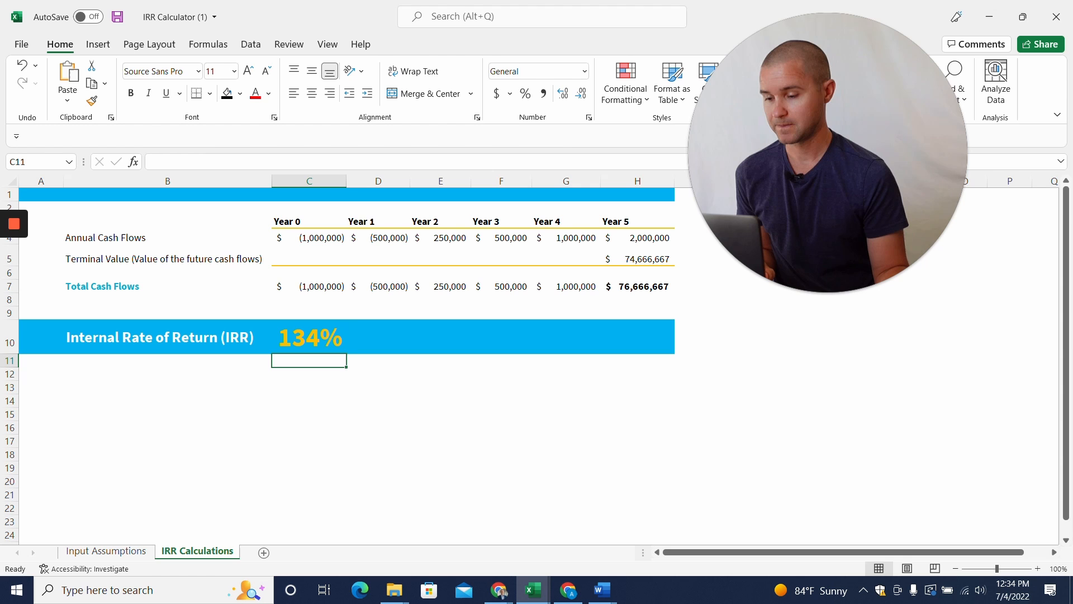
Enter =IRR(C7:H7) below the 134% result and check the five annual cash flows it uses
{"action": "left_click", "coordinate": [309, 388]}
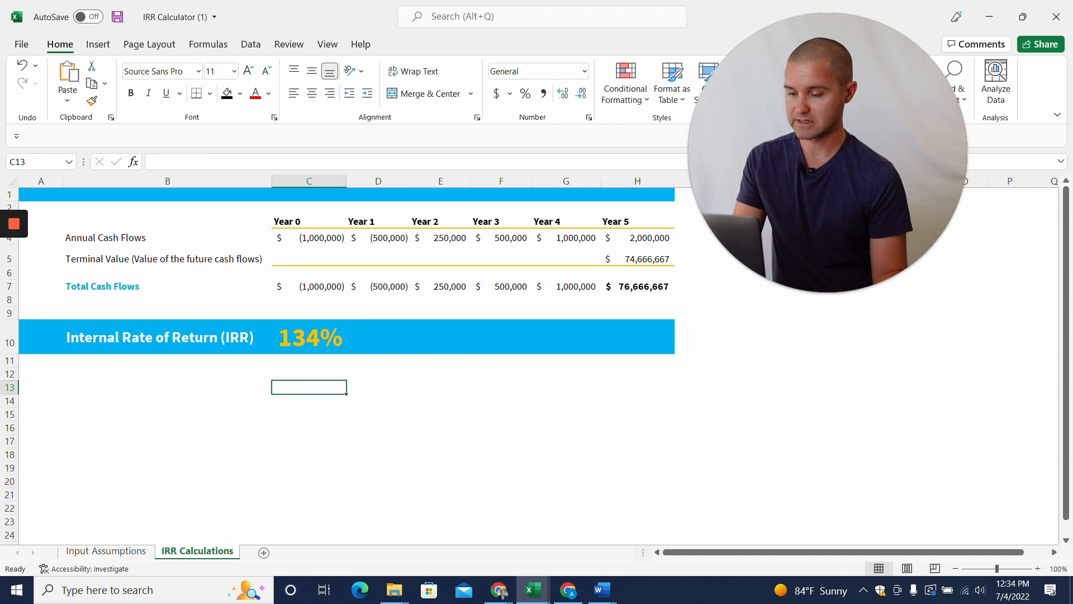
{"action": "type", "text": "=IRR(C7:H7)"}
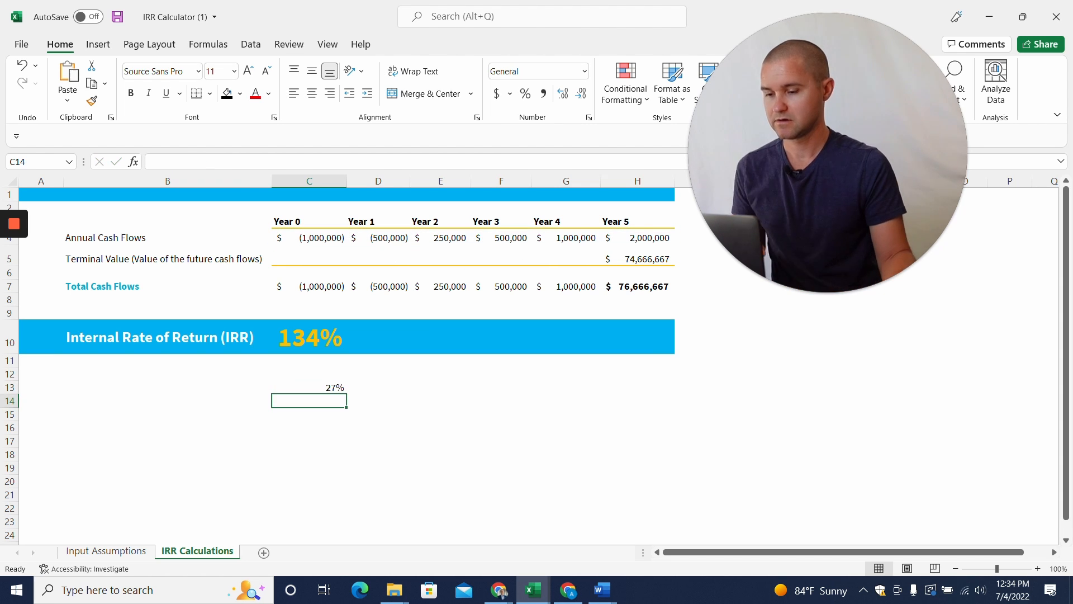
{"action": "left_click", "coordinate": [309, 388]}
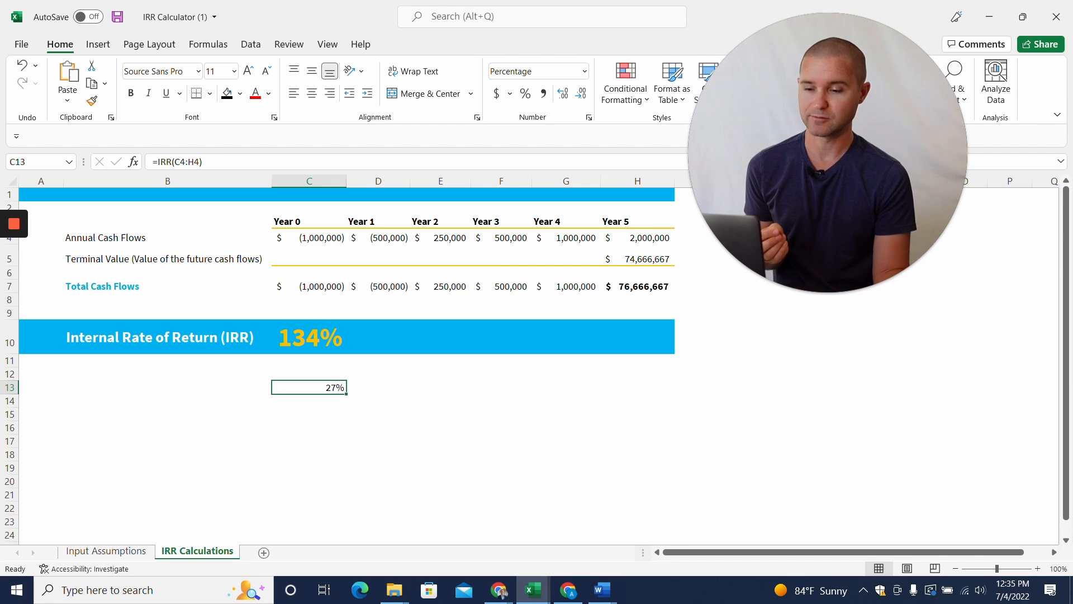
{"action": "left_click", "coordinate": [638, 259]}
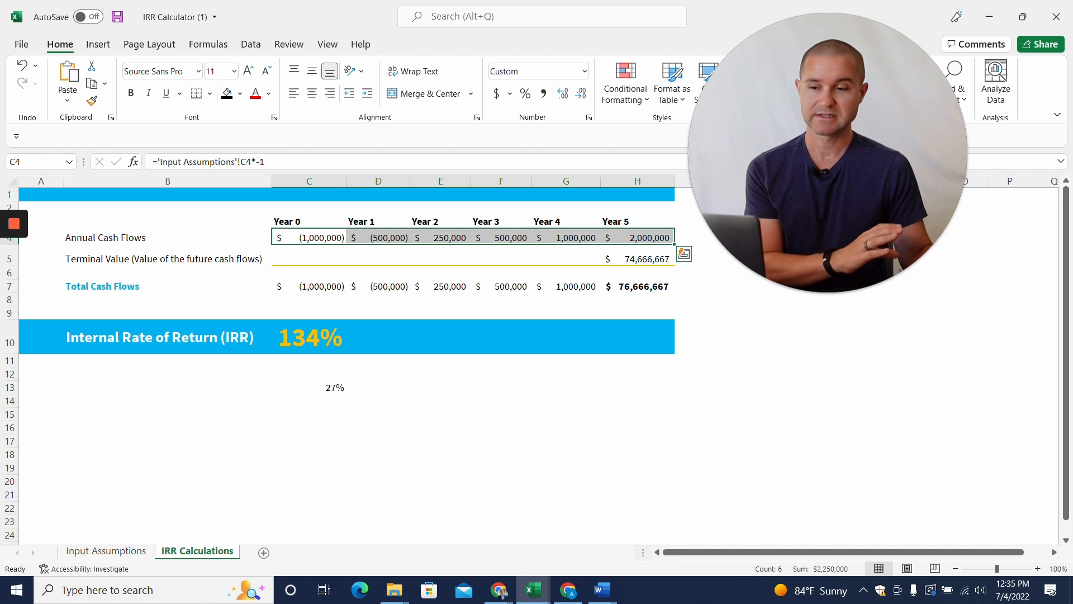
{"action": "left_click", "coordinate": [309, 388]}
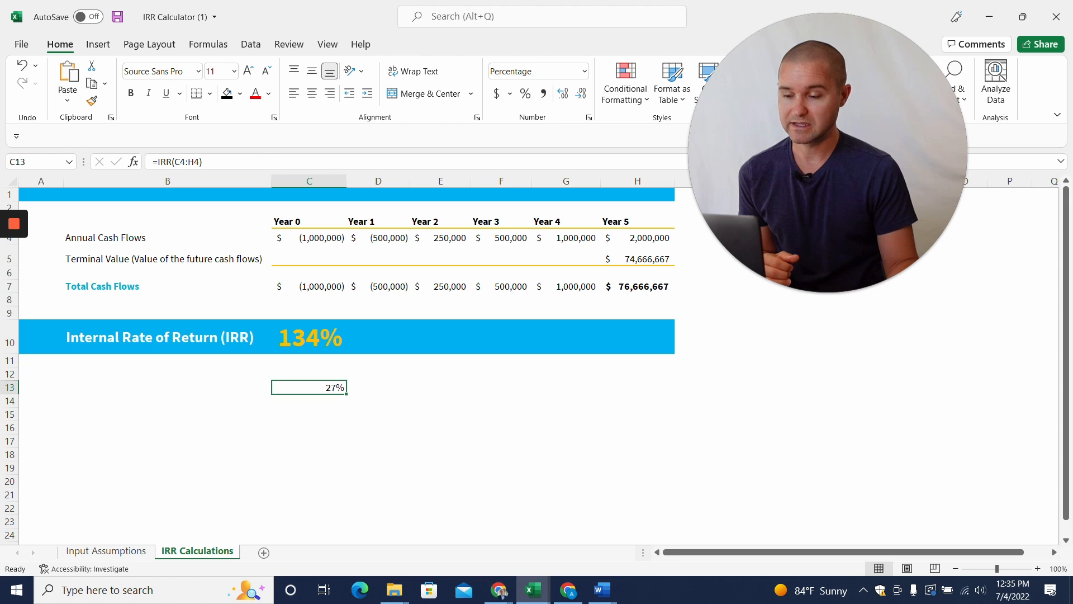